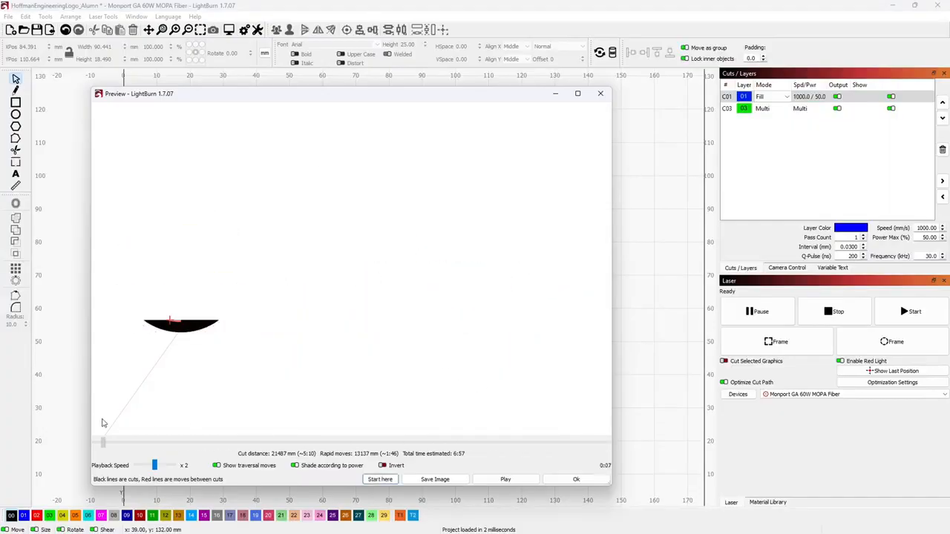
Step: View the user manual PDF at the general and laser safety instructions
left_click(505, 478)
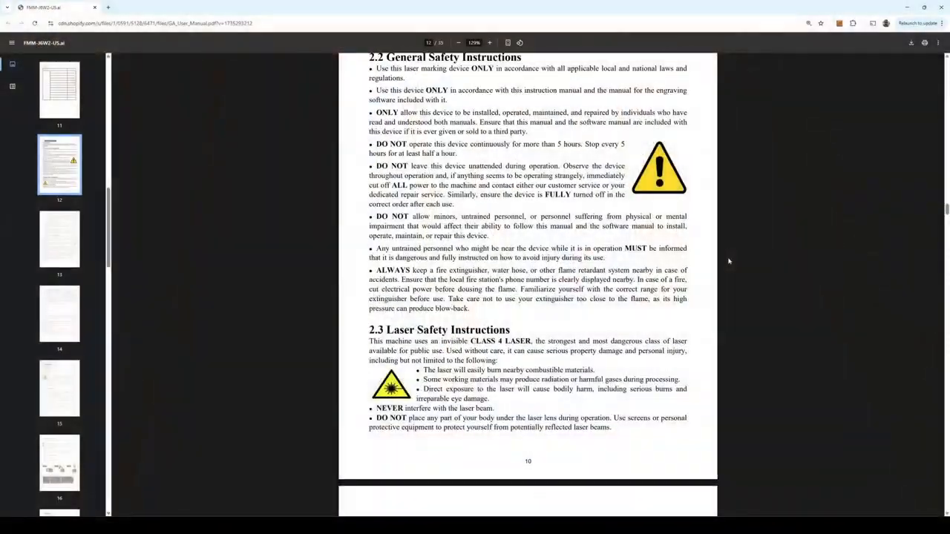
Step: Scroll the manual down through the material safety sections 2.4–2.5
scroll("down", 3)
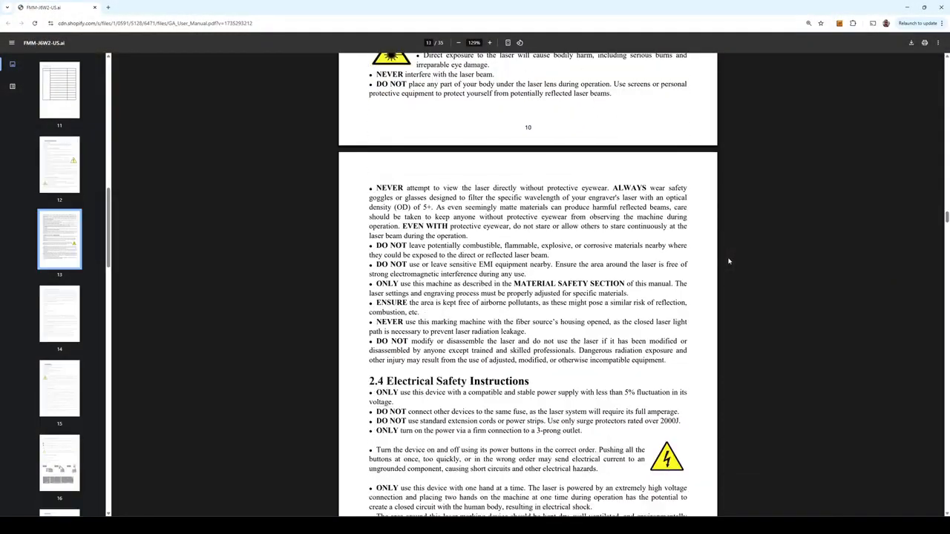
scroll("down", 3)
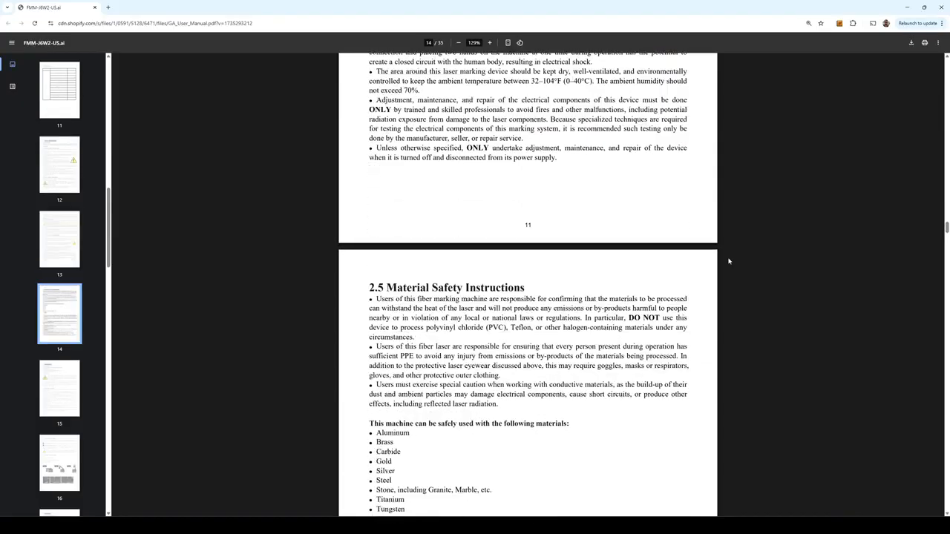
scroll("down", 3)
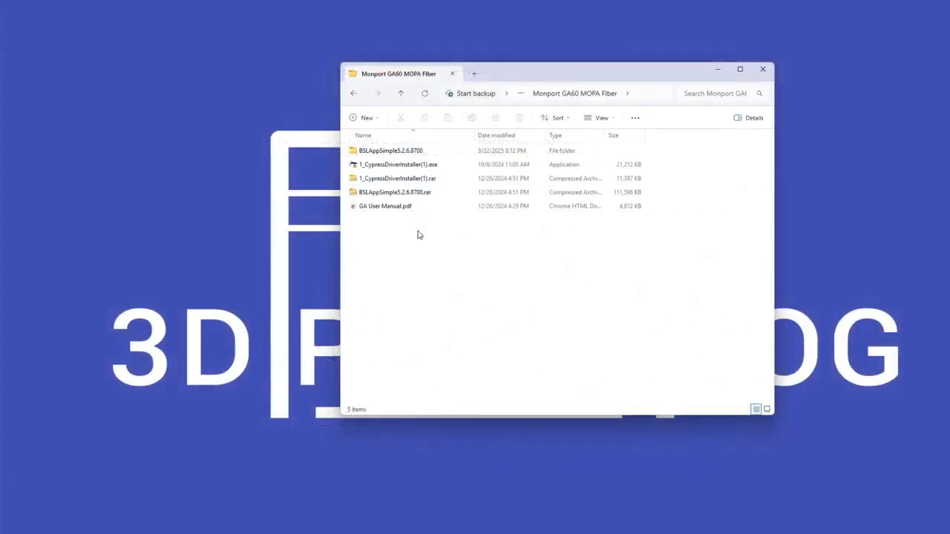
Step: Launch BslAppSimple.exe from the BSLAppSimple folder to view its configuration parameters
left_click(392, 151)
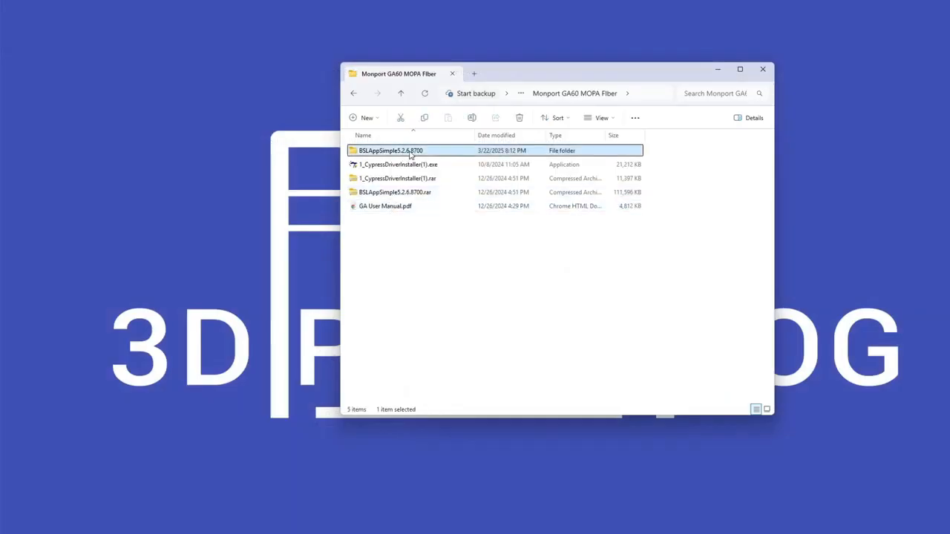
double_click(389, 152)
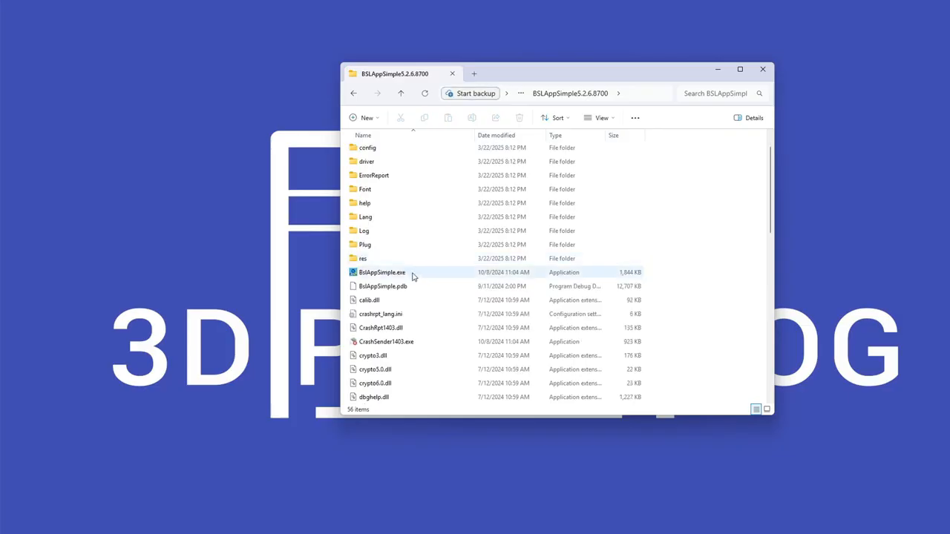
double_click(383, 273)
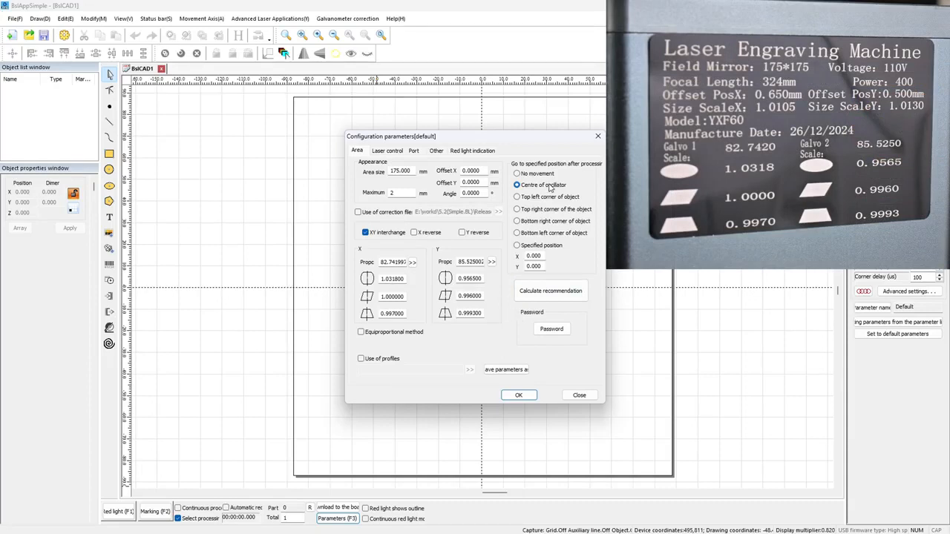
Step: Check the galvo correction values against the machine label before switching to LightBurn's Devices list
left_click(386, 151)
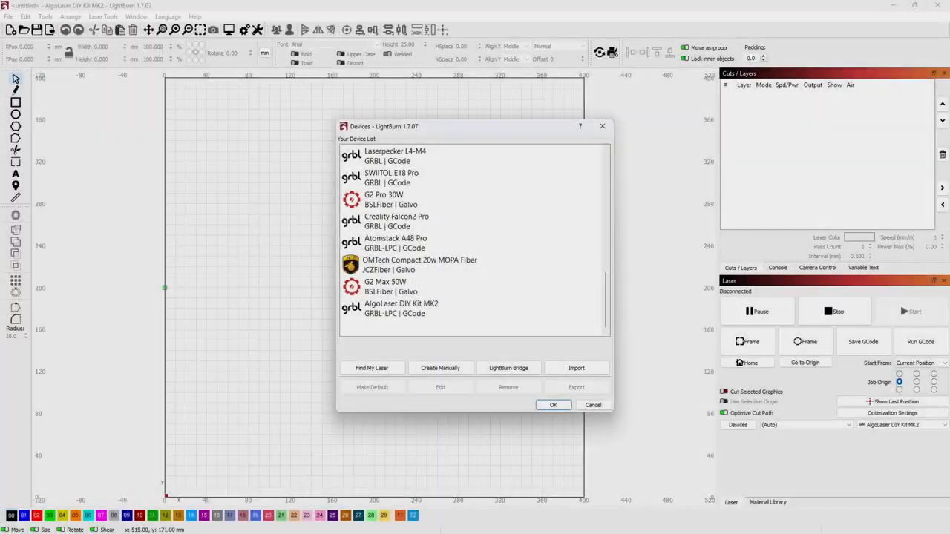
Step: Start Find My Laser and import the EzCad config file config\BslCAD.cfg
left_click(371, 368)
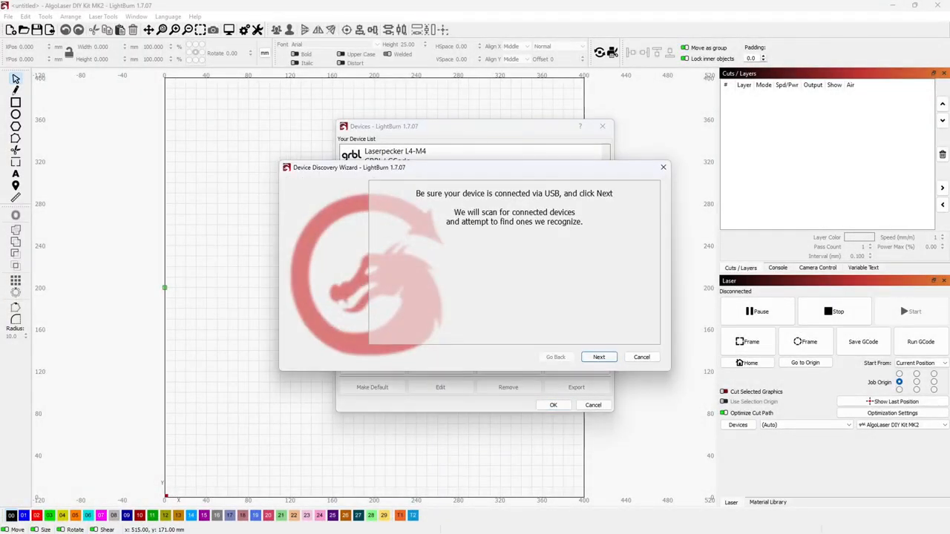
left_click(598, 356)
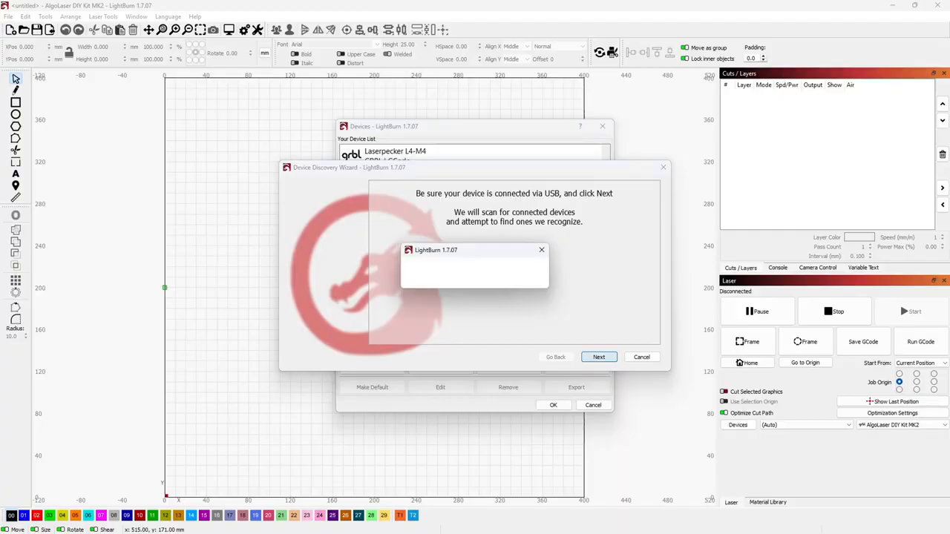
left_click(599, 356)
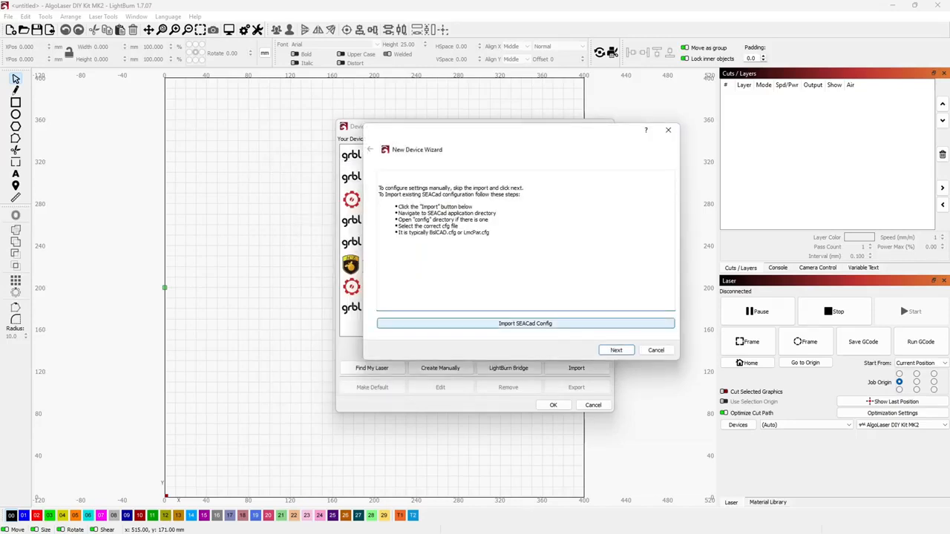
left_click(525, 324)
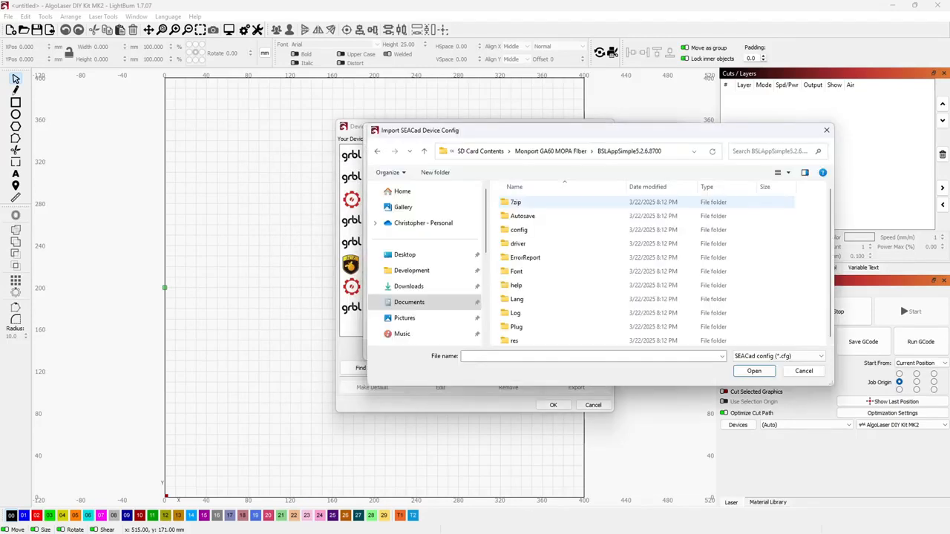
double_click(518, 229)
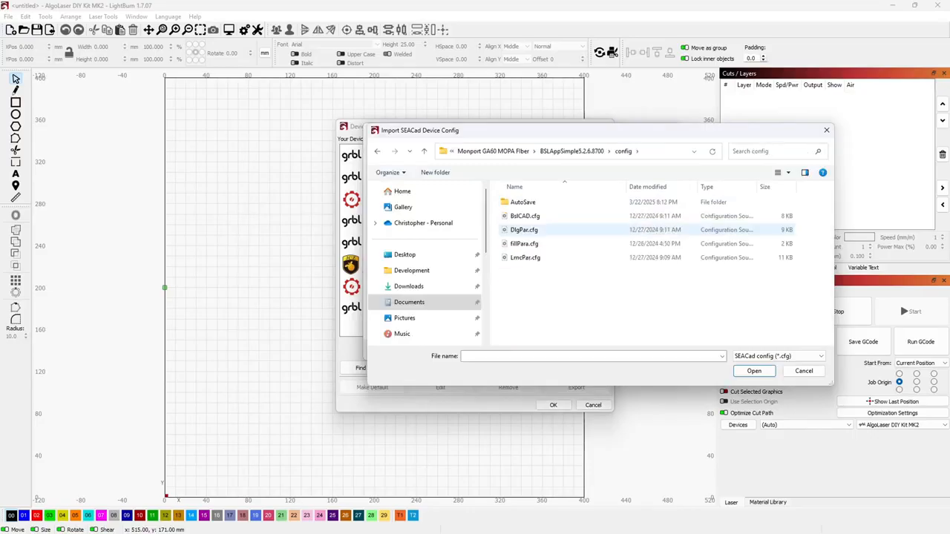
left_click(525, 217)
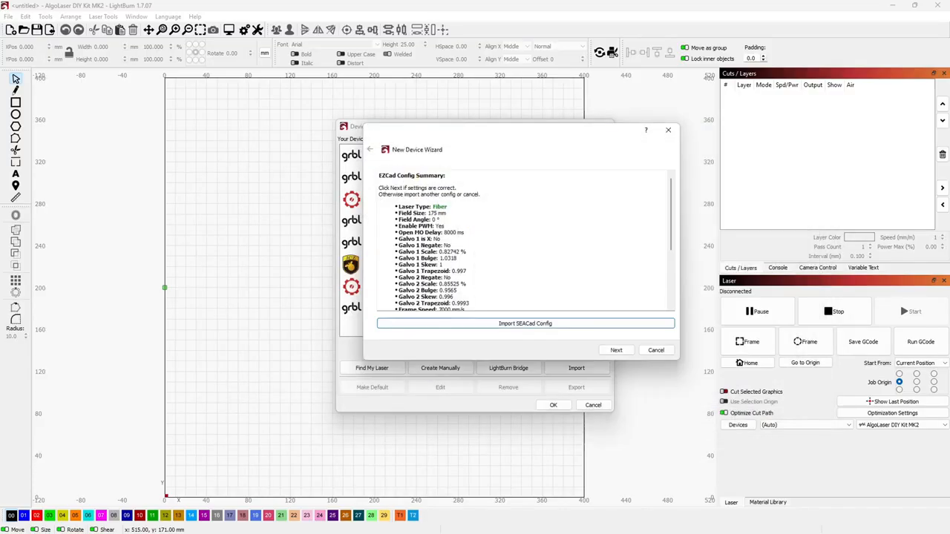
Step: Accept the imported settings and name the device Monport GA 60W MOPA Fiber with a 175 × 175 mm area
scroll("down", 3)
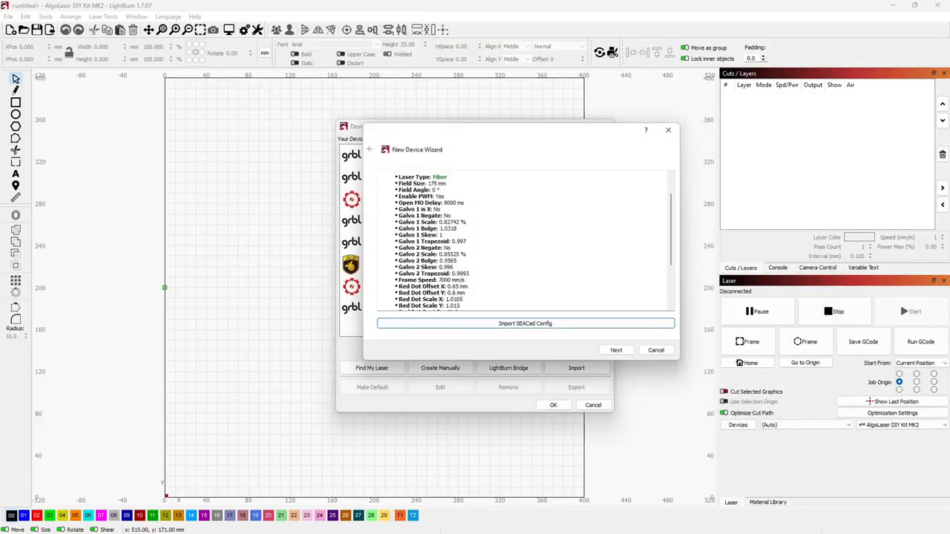
scroll("down", 3)
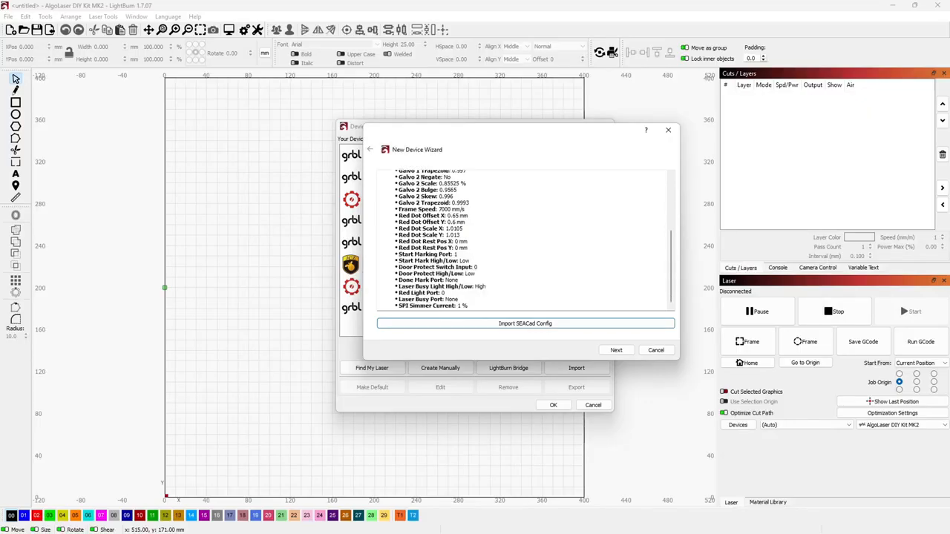
left_click(615, 350)
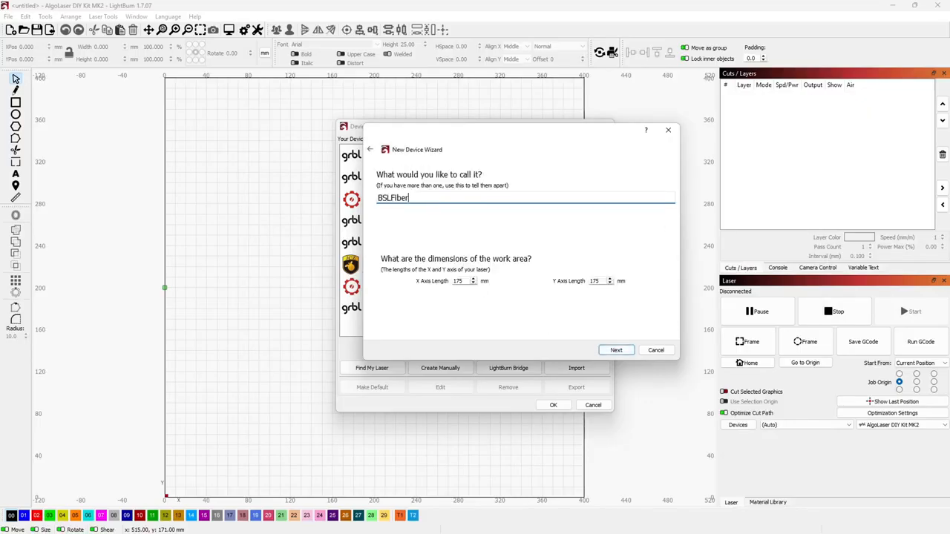
type("Monport GA 60W MOPA Fiber")
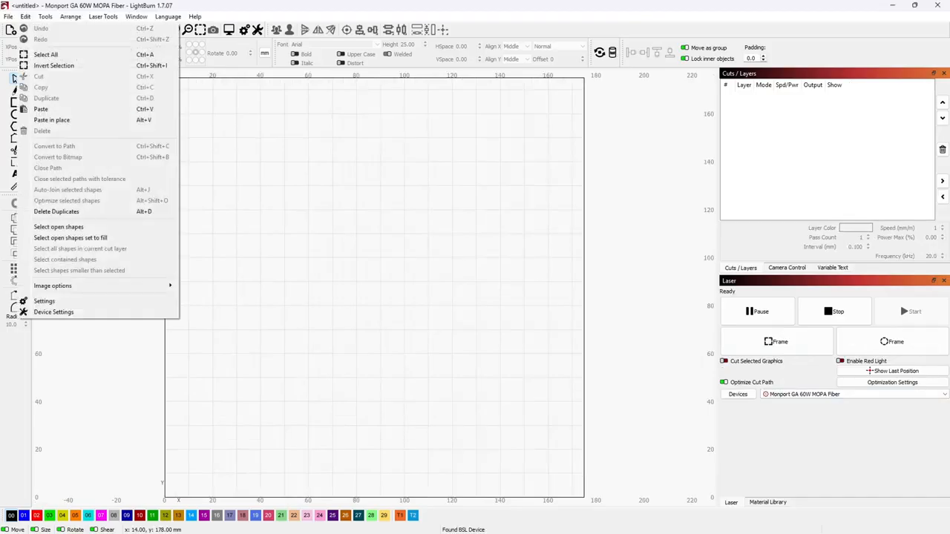
Step: In Device Settings, set the fiber source type to MOPA and enable Q-pulse width control
left_click(53, 311)
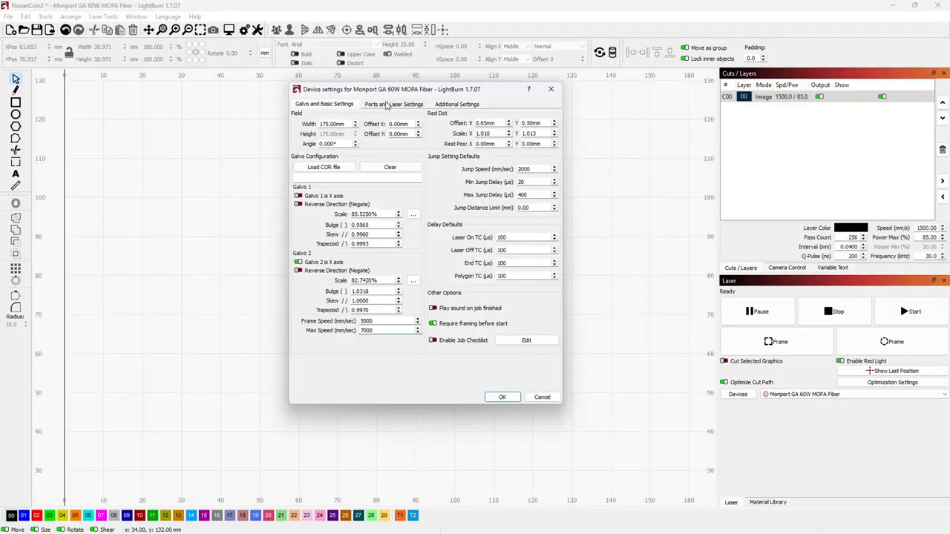
left_click(393, 104)
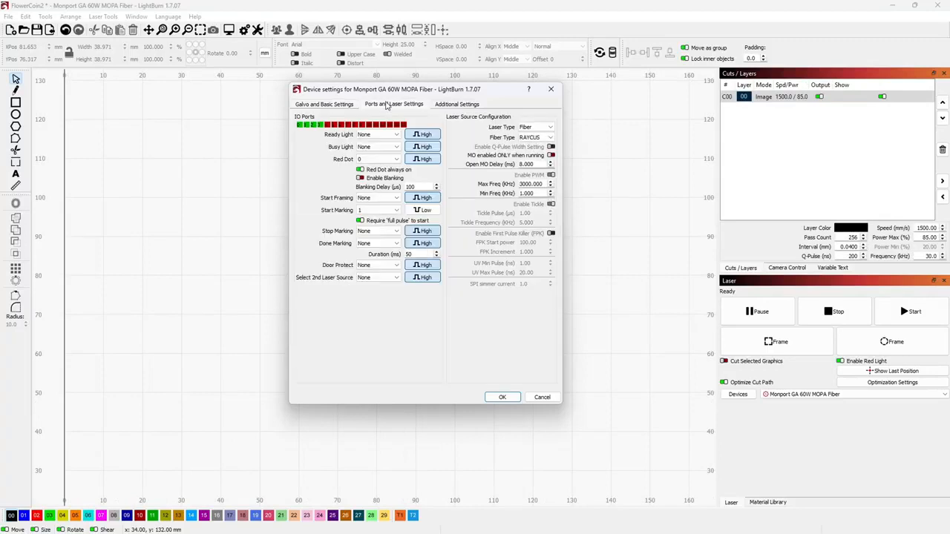
left_click(550, 137)
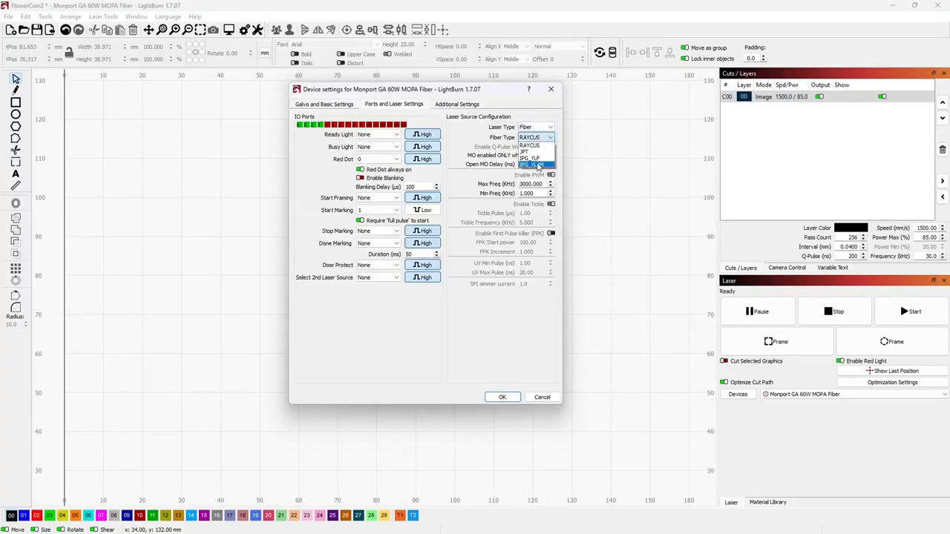
left_click(531, 163)
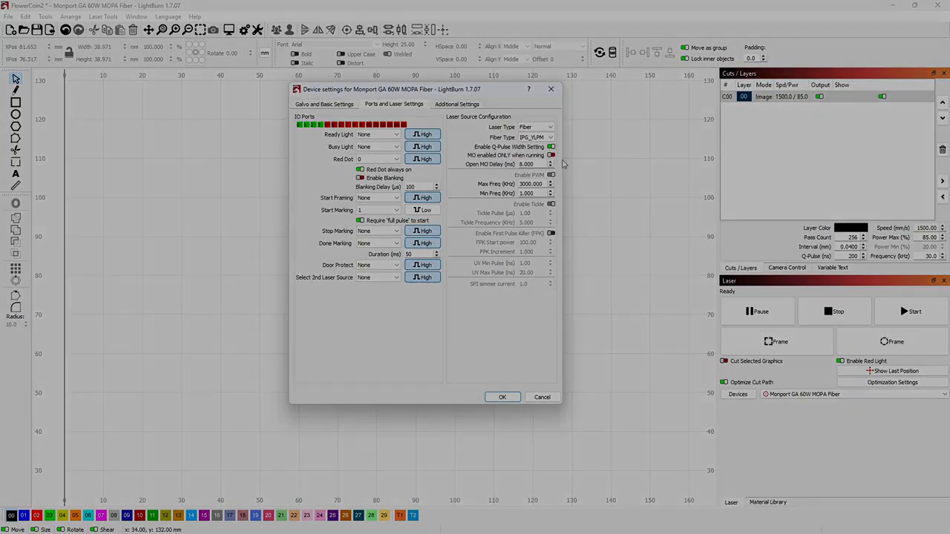
left_click(501, 398)
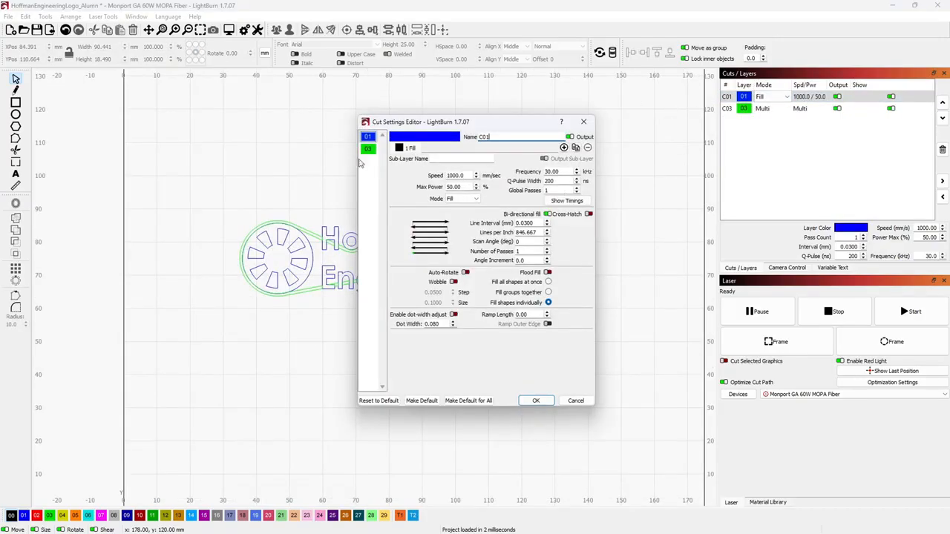
Step: Load the FlowerCoin2 project with its greyscale flower coin image
left_click(368, 149)
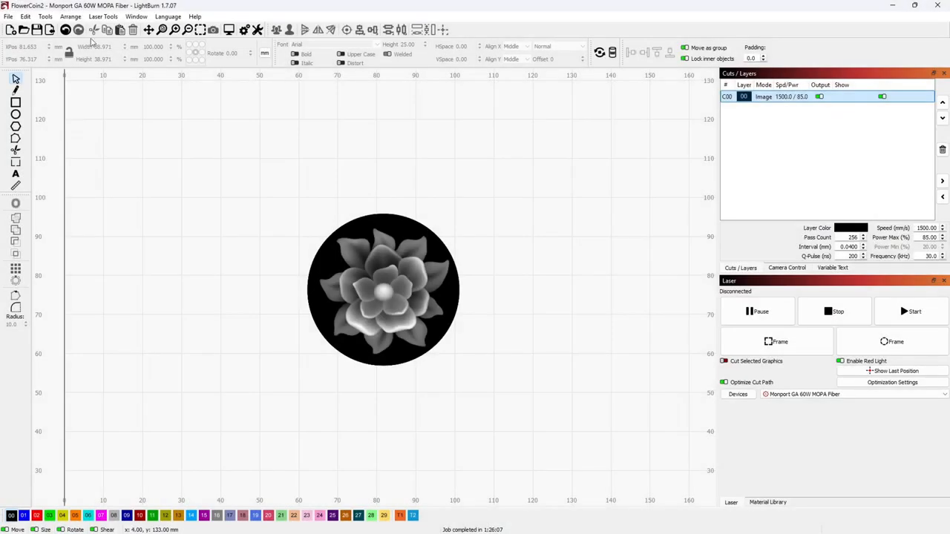
Step: Generate and preview a Material Test grid of power 10–60 % versus frequency 10–150 kHz at 1000 mm/s
left_click(102, 16)
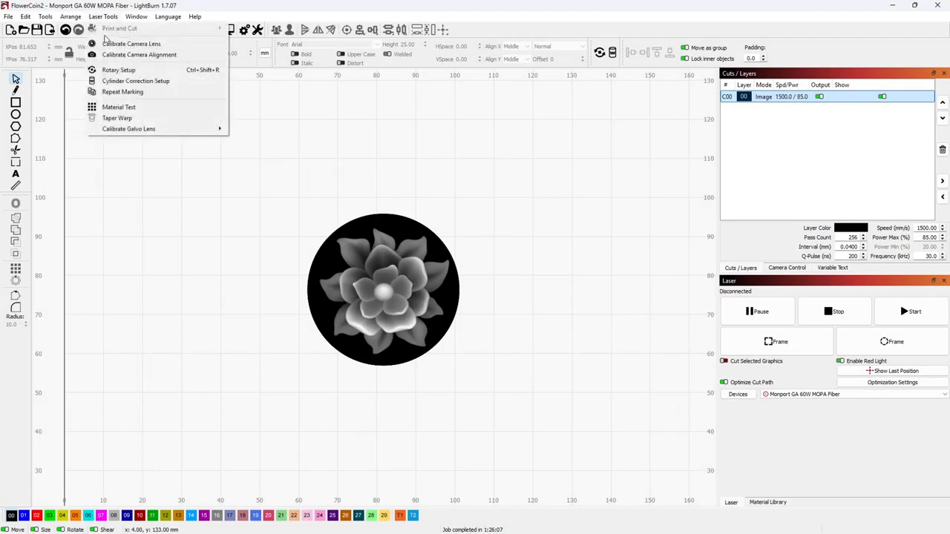
left_click(118, 107)
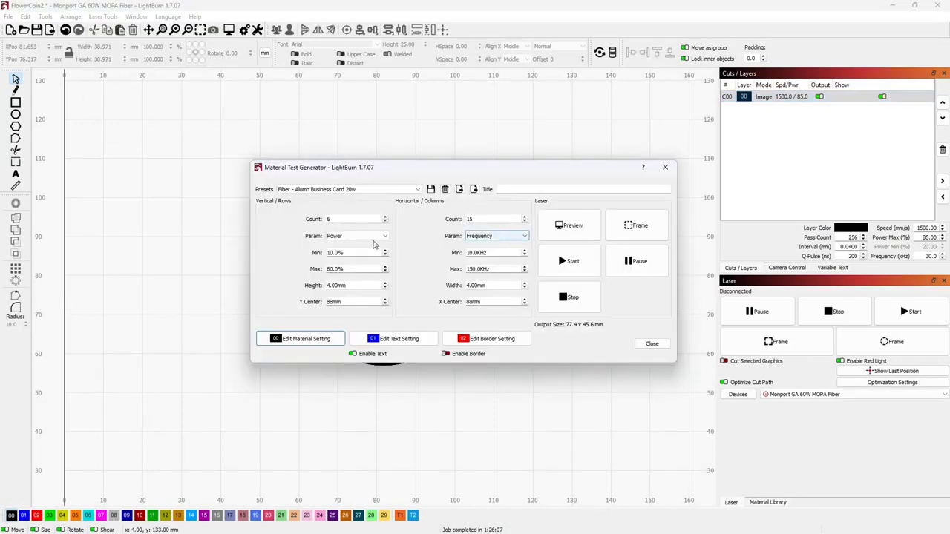
left_click(570, 225)
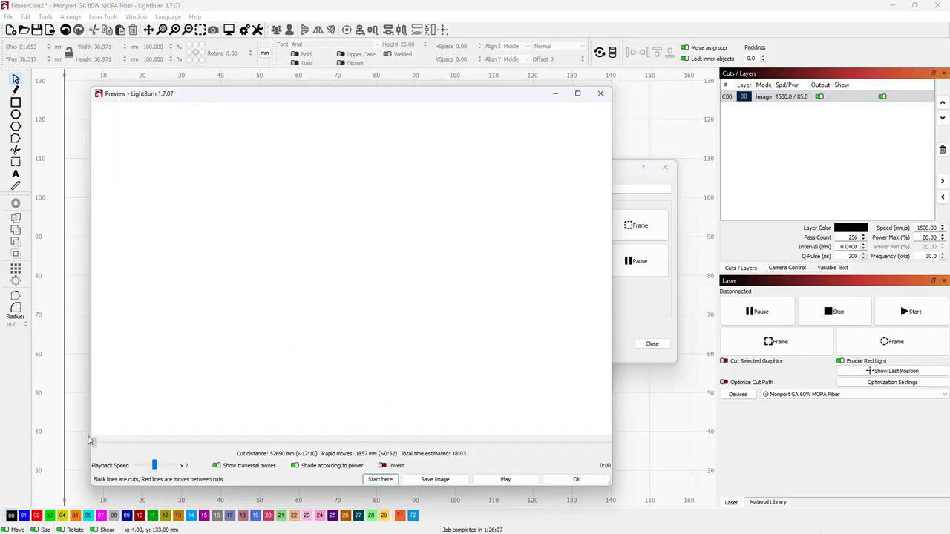
left_click(505, 478)
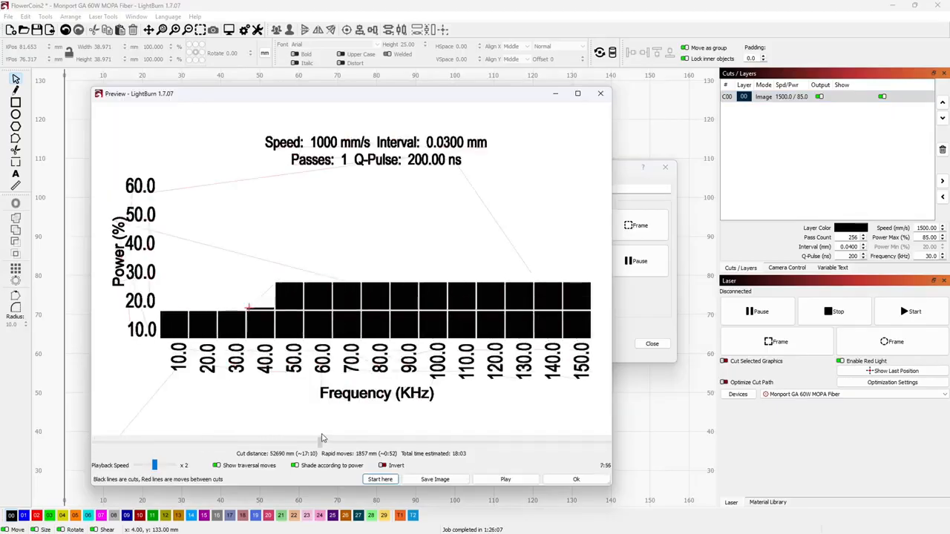